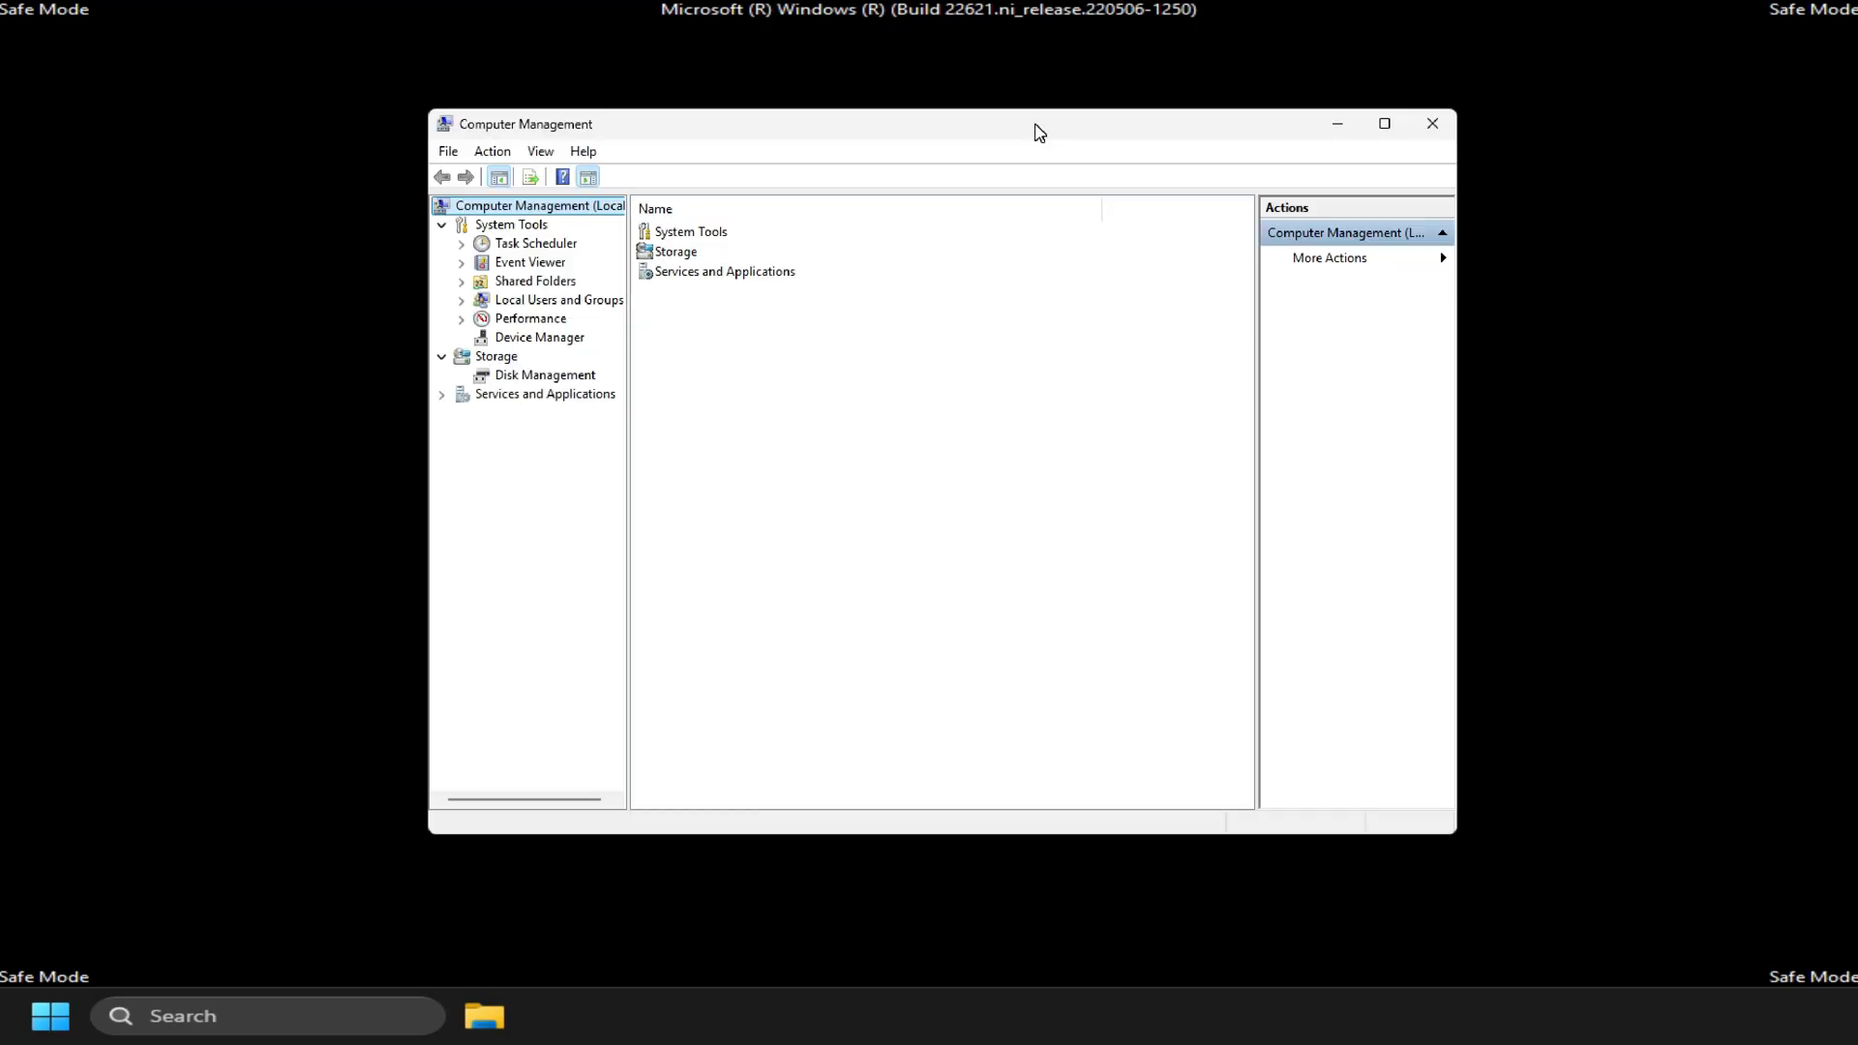
- Clear the 'Account is disabled' setting on the built-in Administrator user under Local Users and Groups
{"action": "left_click", "coordinate": [461, 300]}
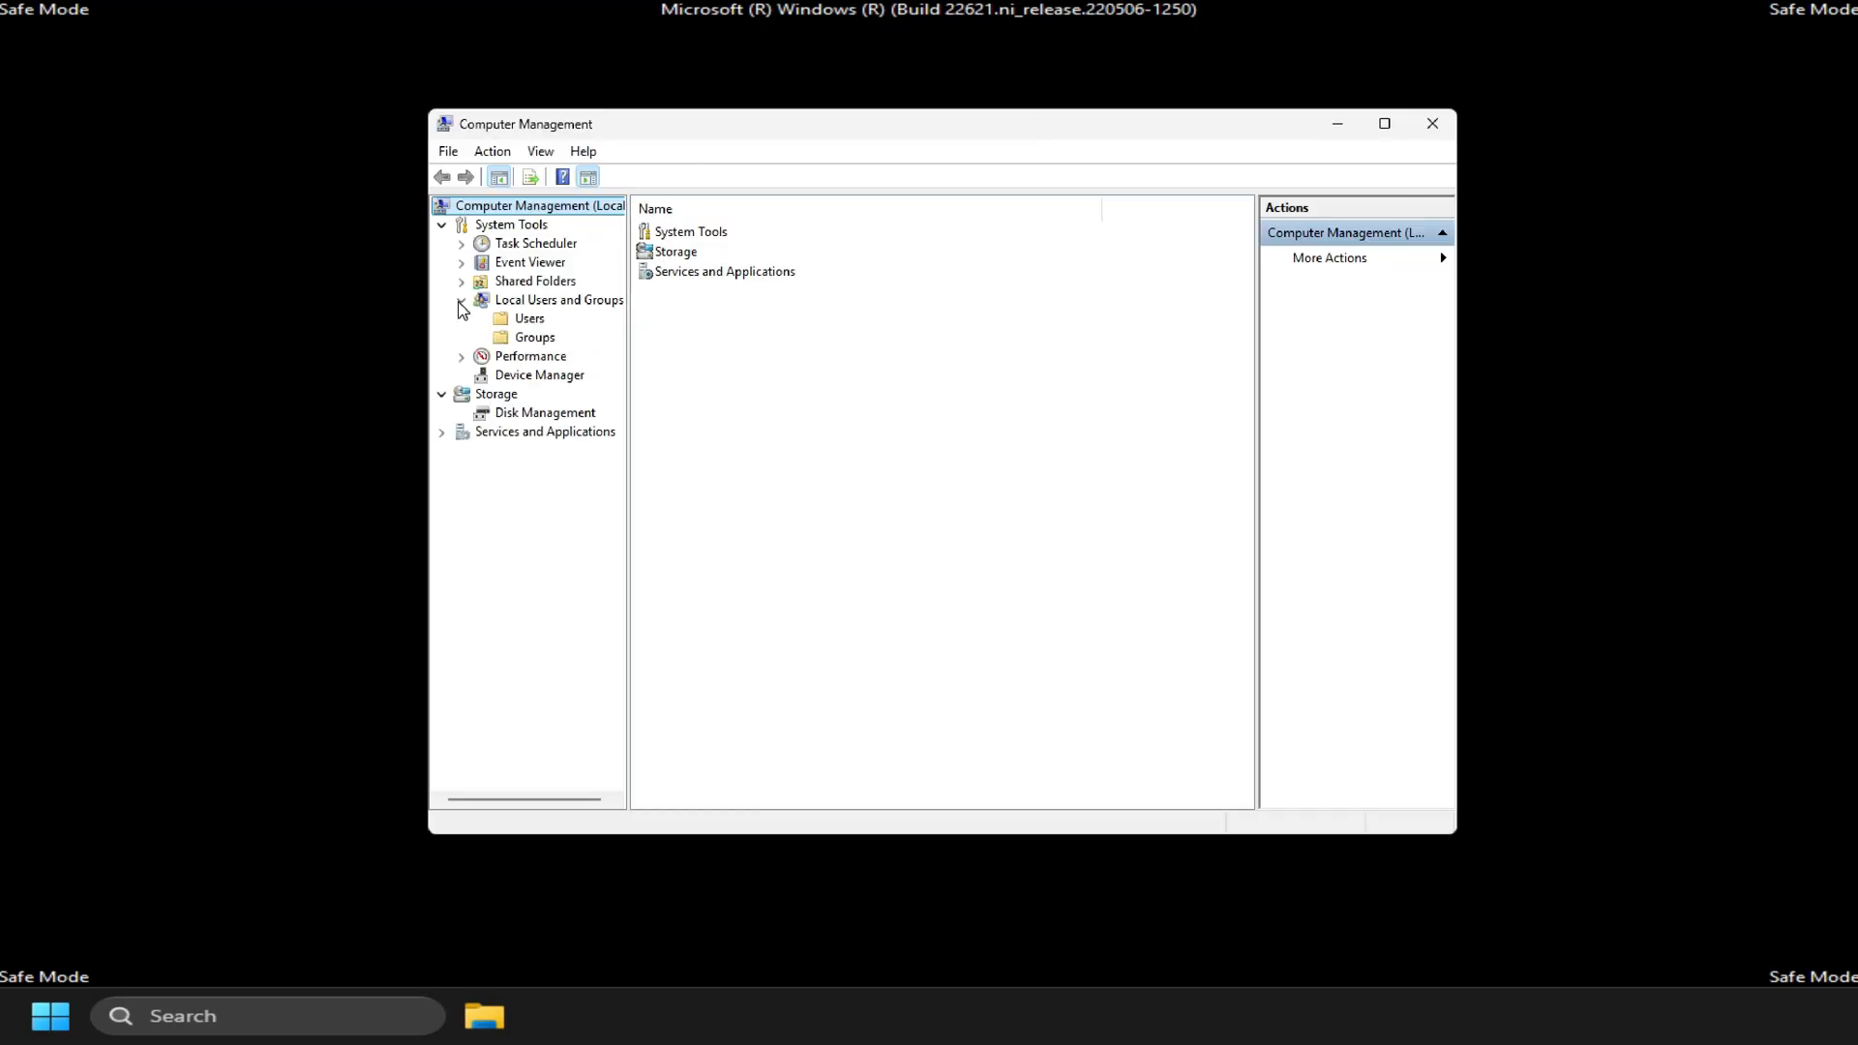
{"action": "left_click", "coordinate": [529, 317]}
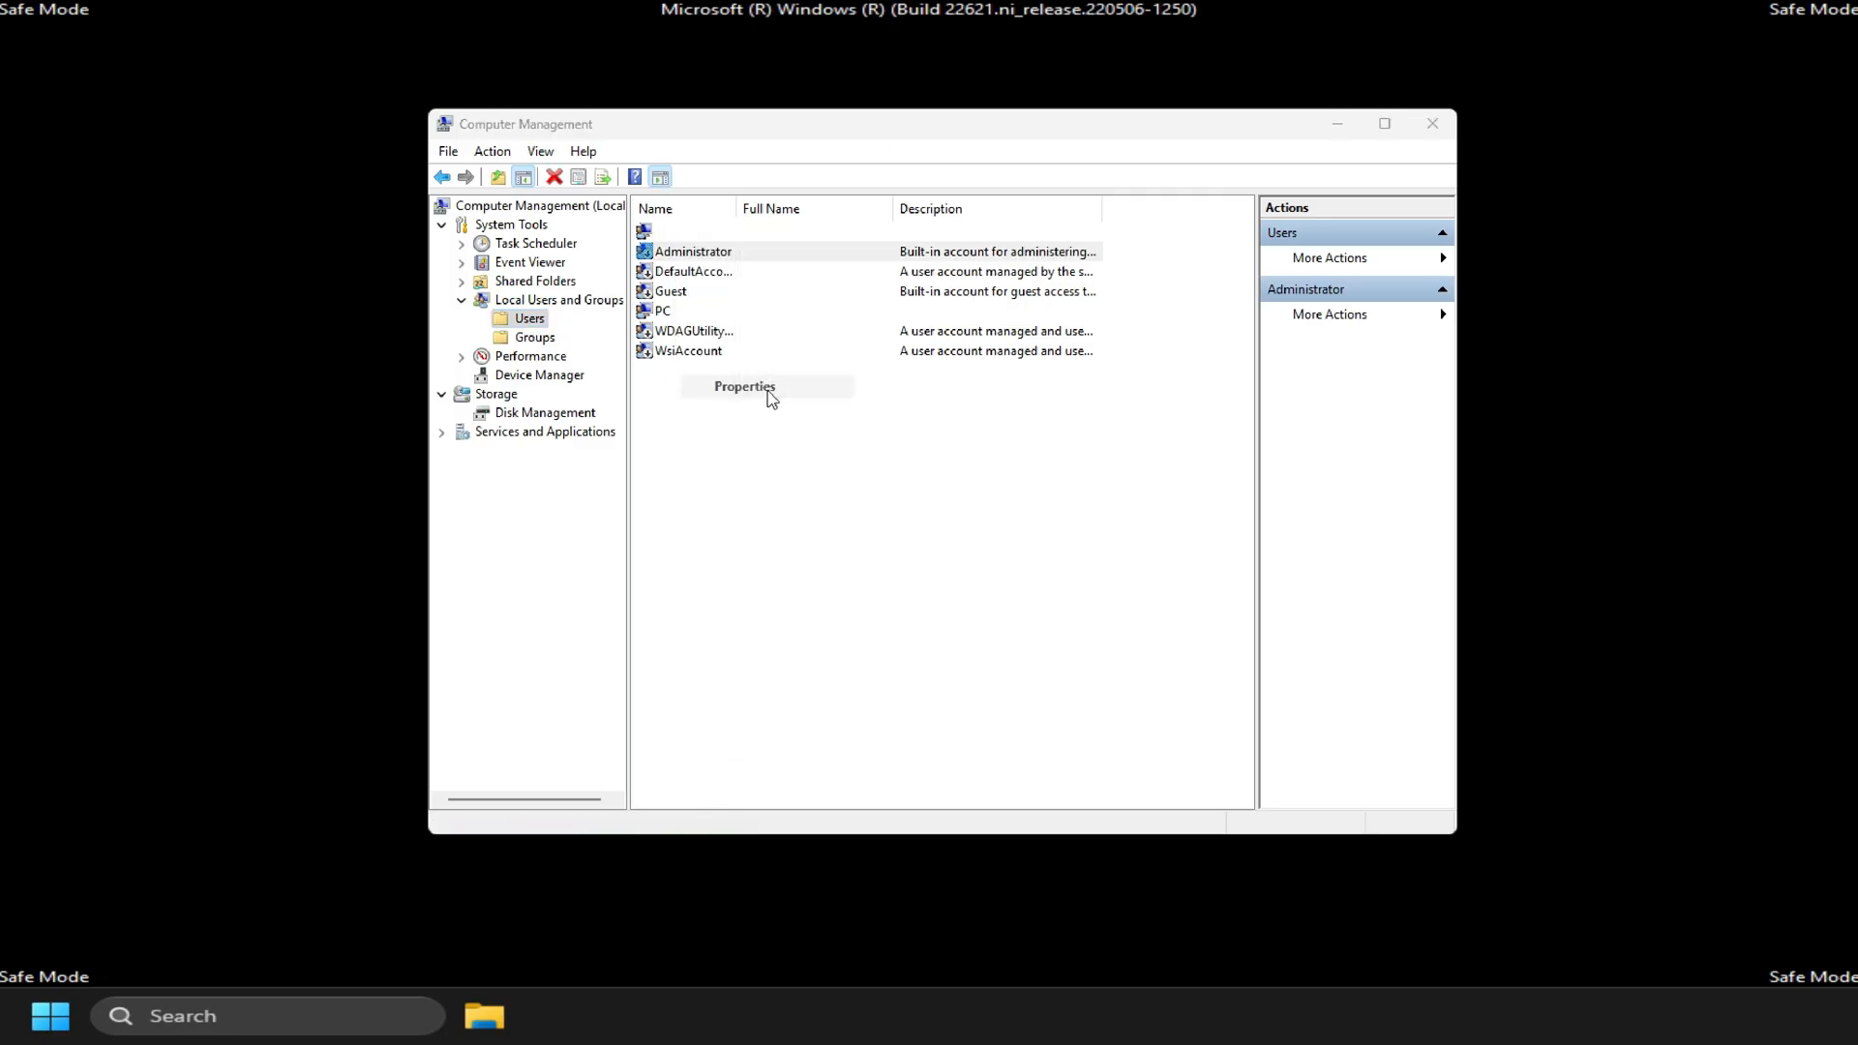
{"action": "left_click", "coordinate": [743, 387]}
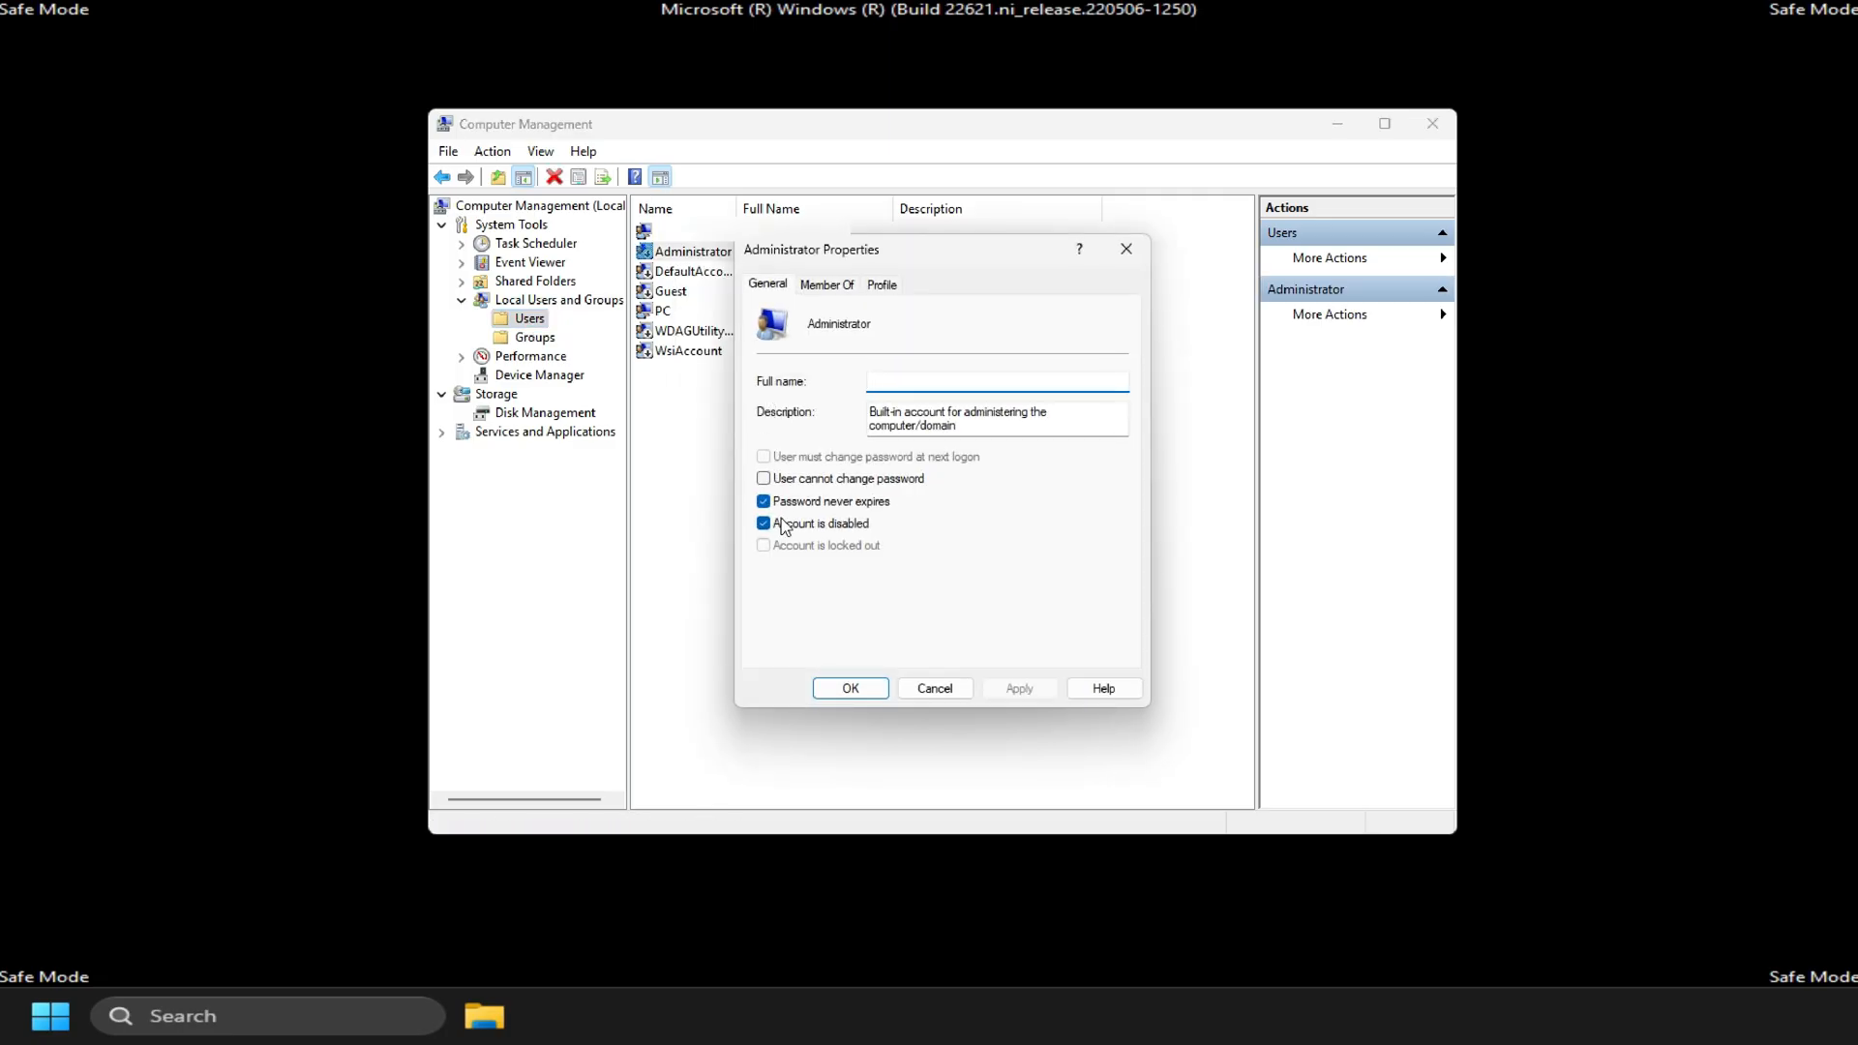
{"action": "left_click", "coordinate": [762, 524]}
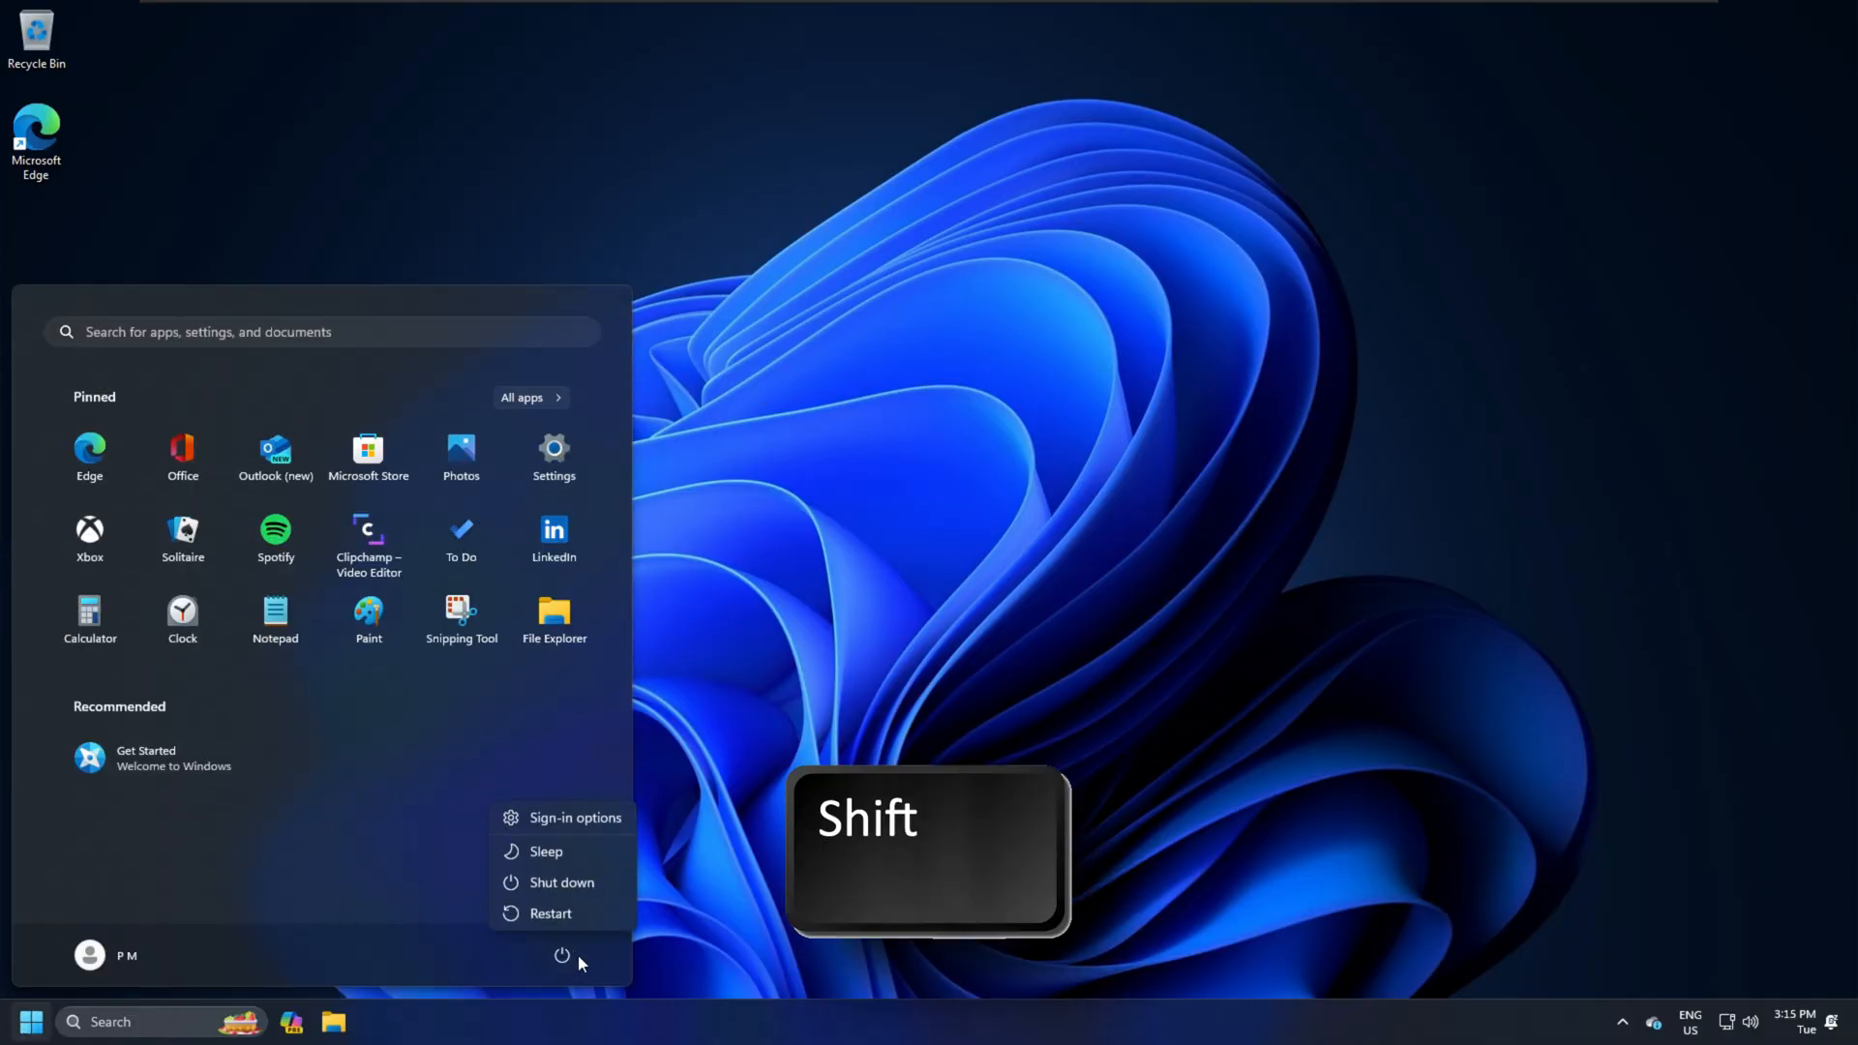
- Restart the computer and choose the Administrator account on the sign-in screen
{"action": "left_click", "coordinate": [550, 911]}
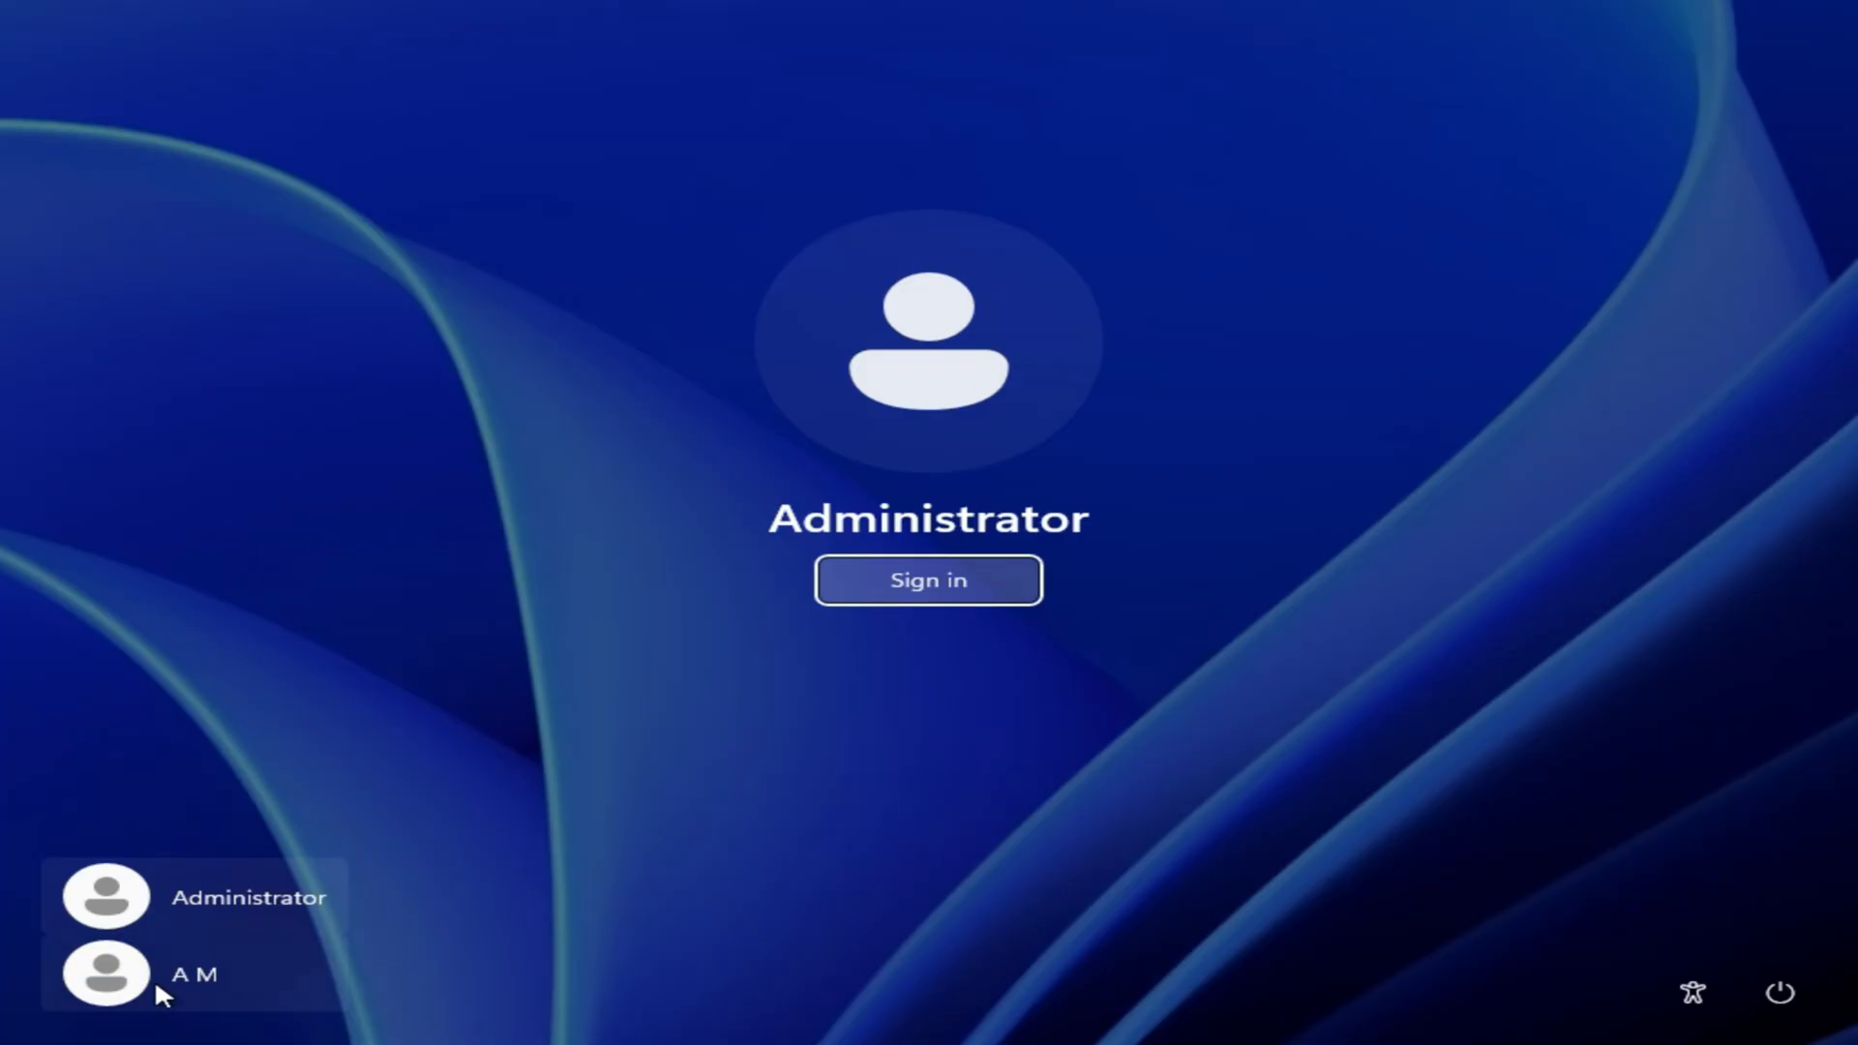
{"action": "left_click", "coordinate": [105, 974]}
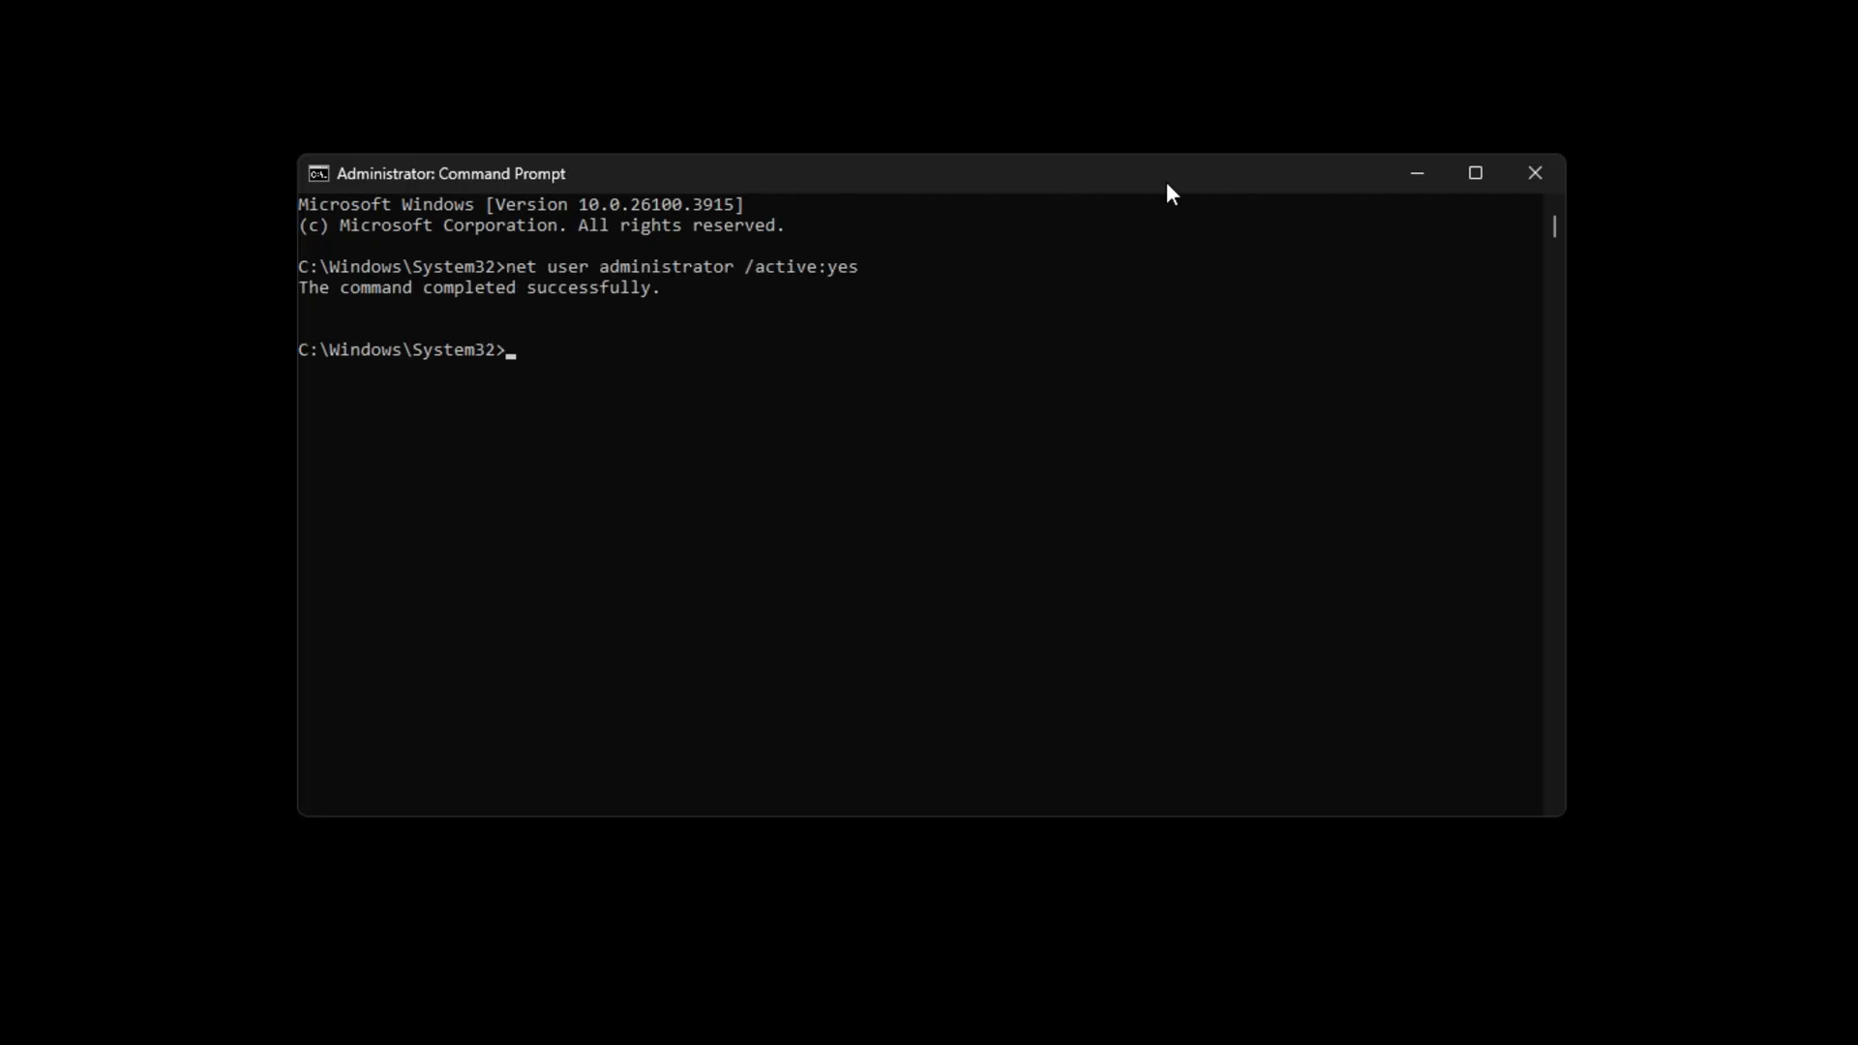
{"action": "mouse_move", "coordinate": [1266, 319]}
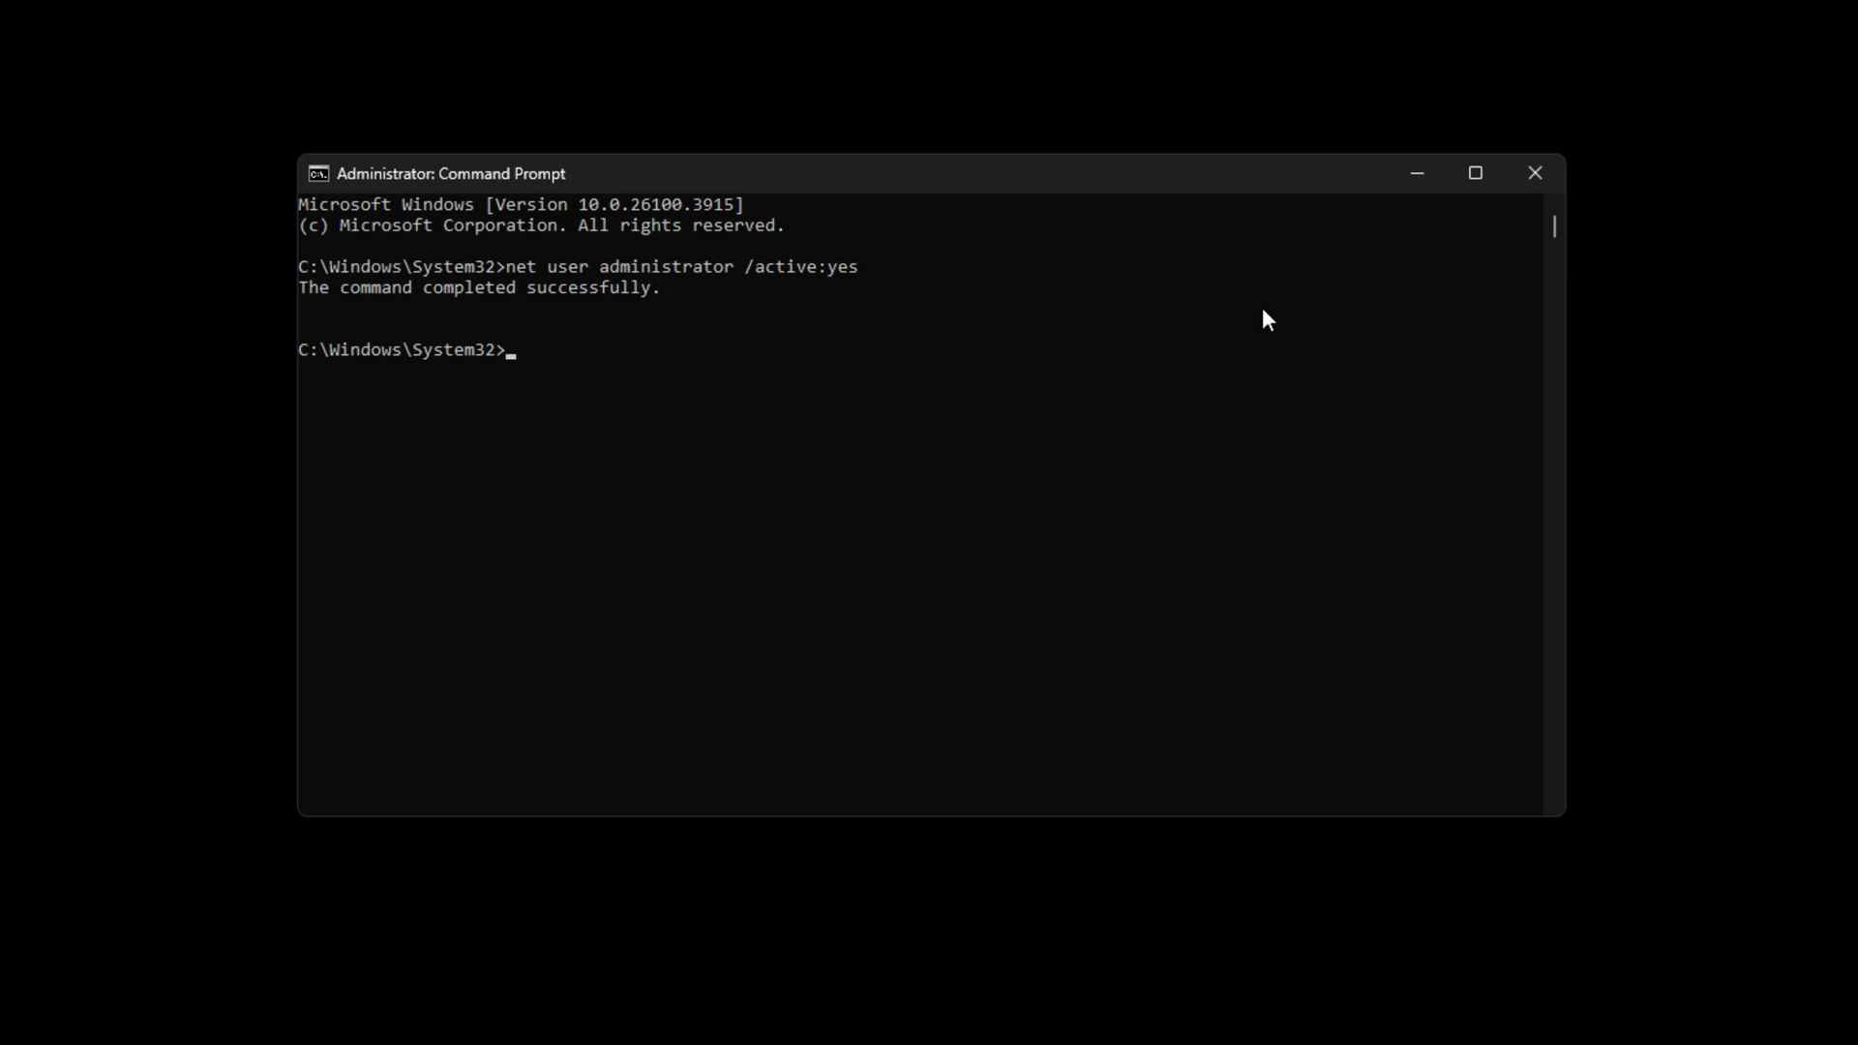
- Run 'net user administrator /active:yes' in the elevated Command Prompt
{"action": "left_click", "coordinate": [1535, 172]}
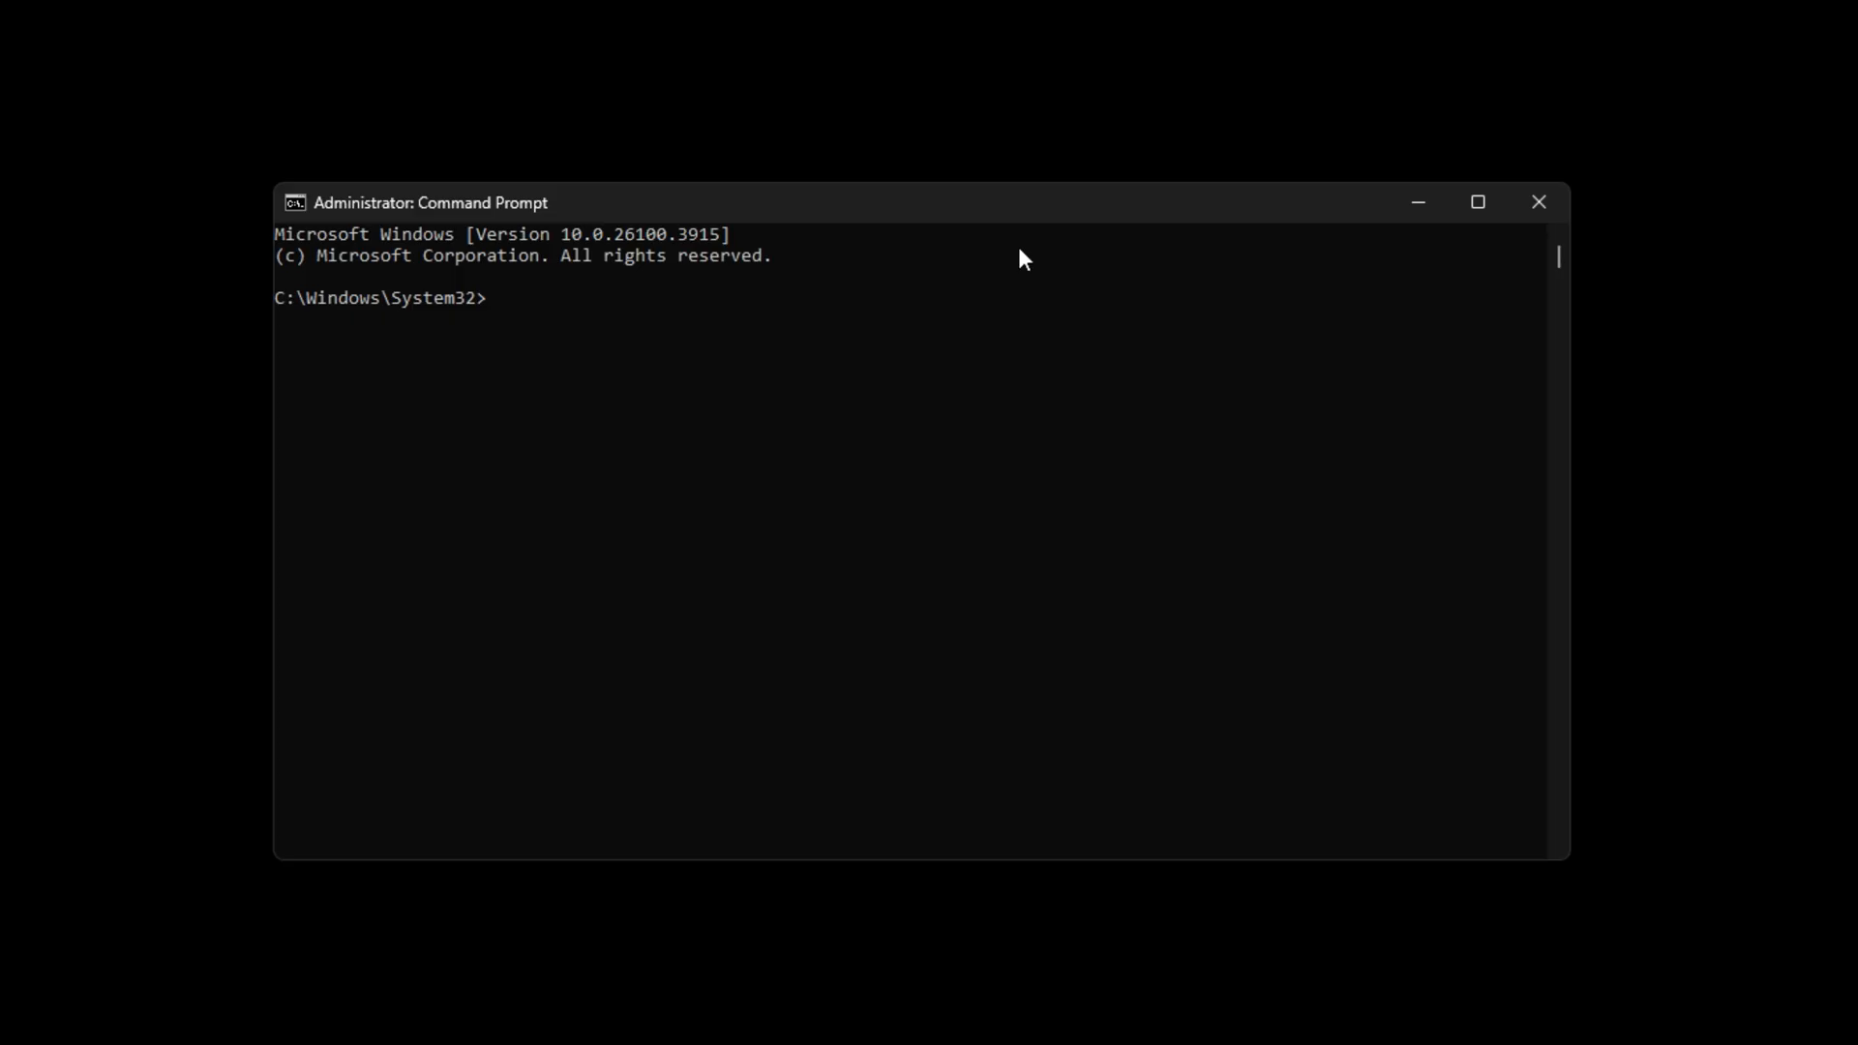
- Enter 'regedit' at the elevated prompt to launch Registry Editor
{"action": "type", "text": "regedi"}
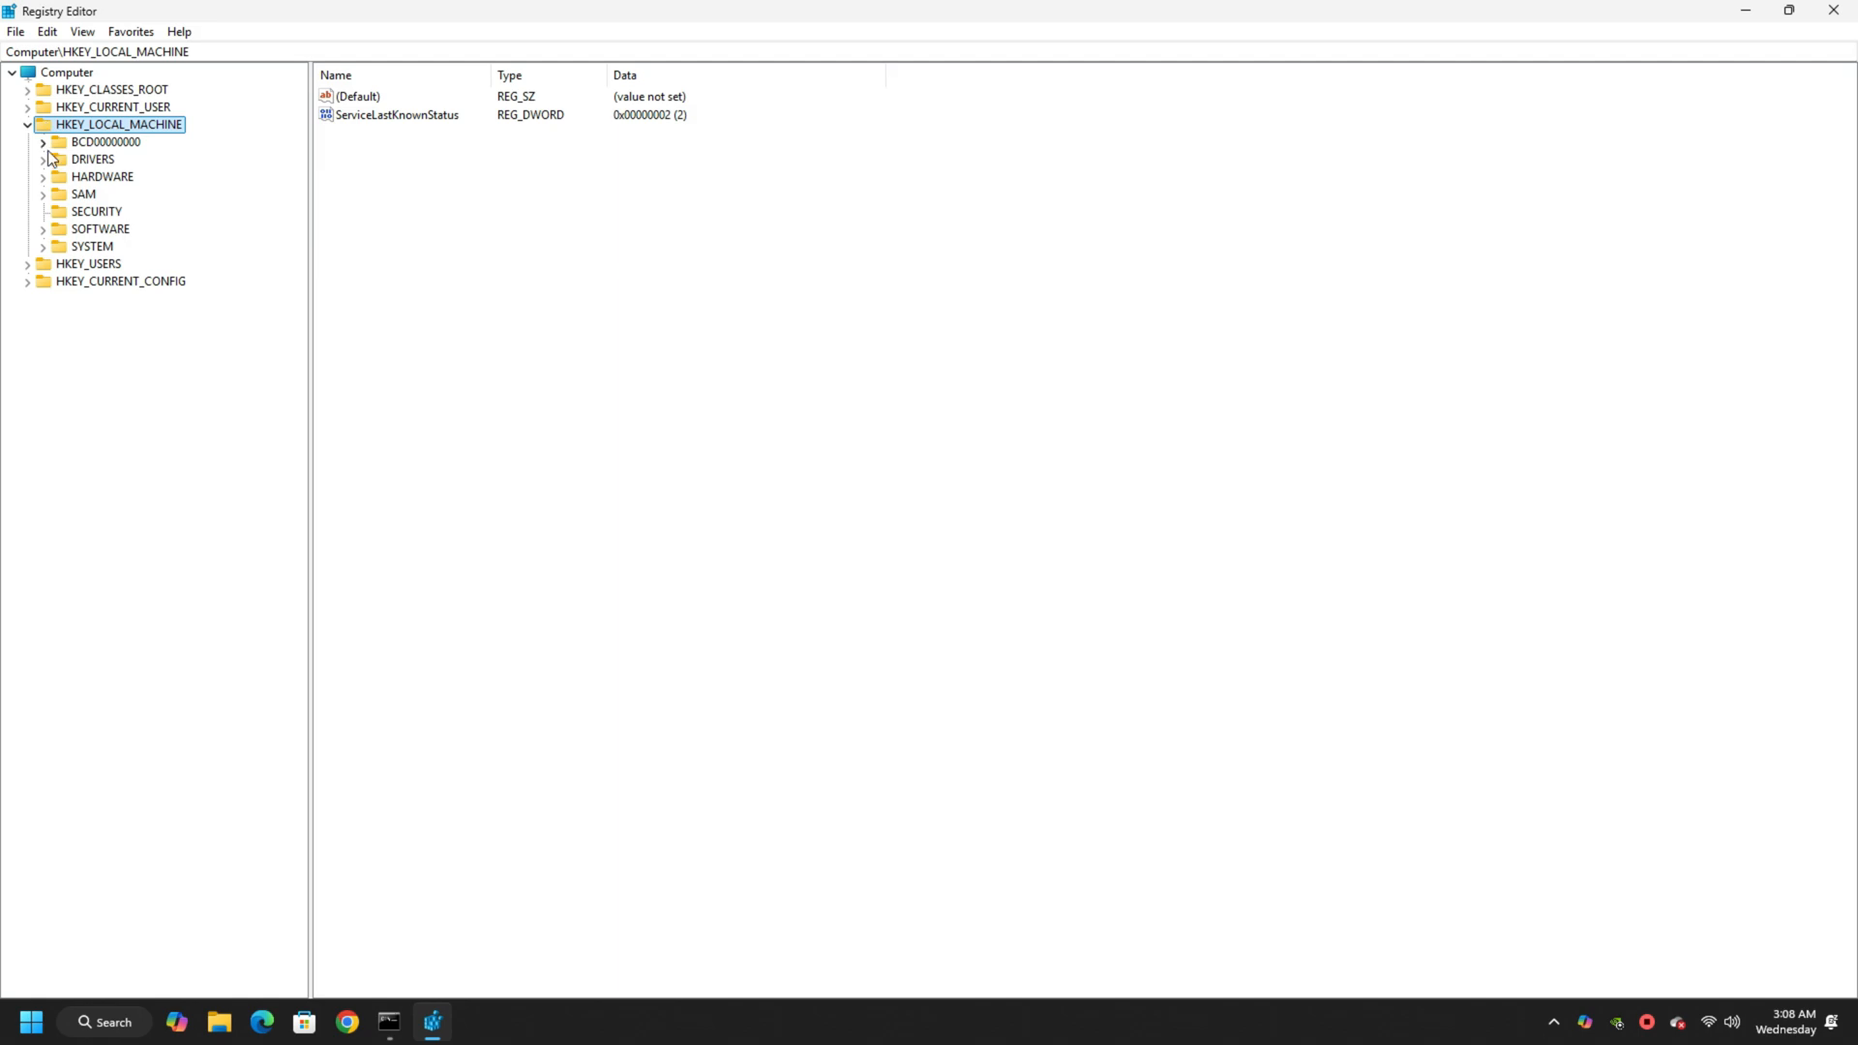
- Start Load Hive for HKEY_LOCAL_MACHINE and browse into the System32 config folder for the SAM file
{"action": "left_click", "coordinate": [16, 31]}
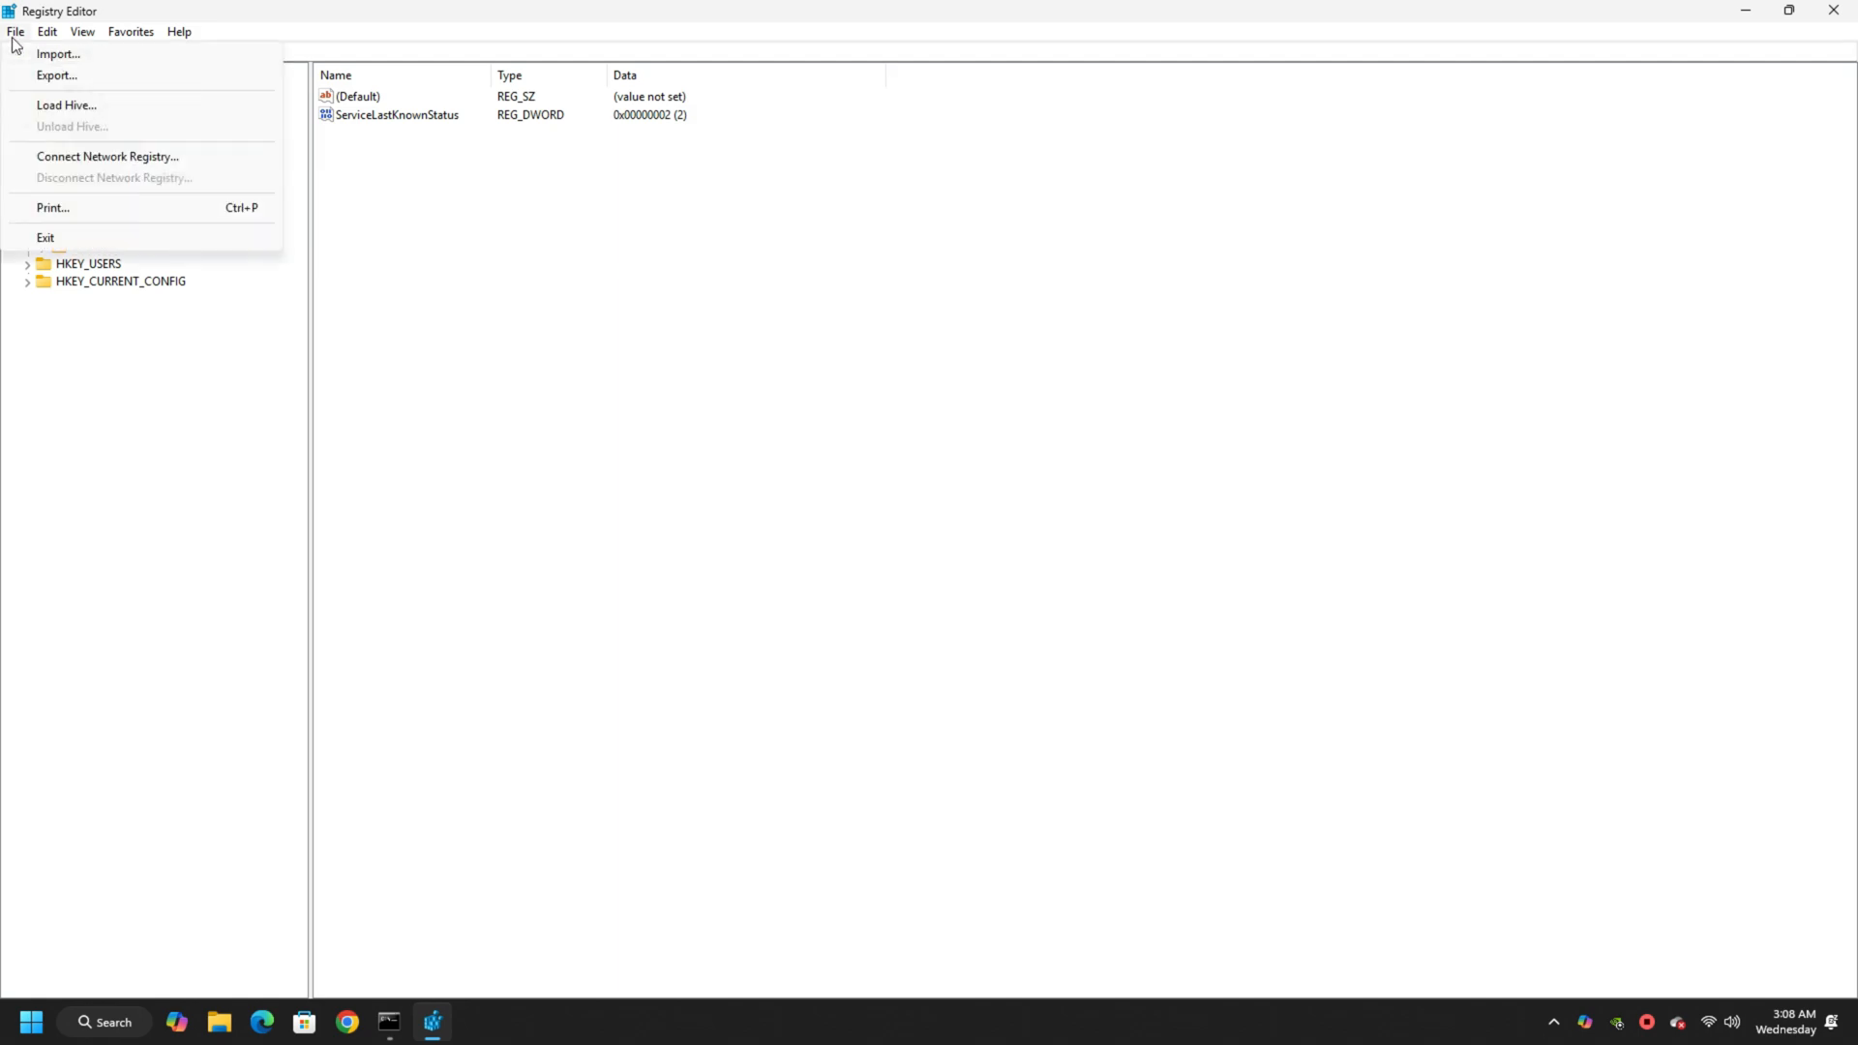
{"action": "mouse_move", "coordinate": [85, 118]}
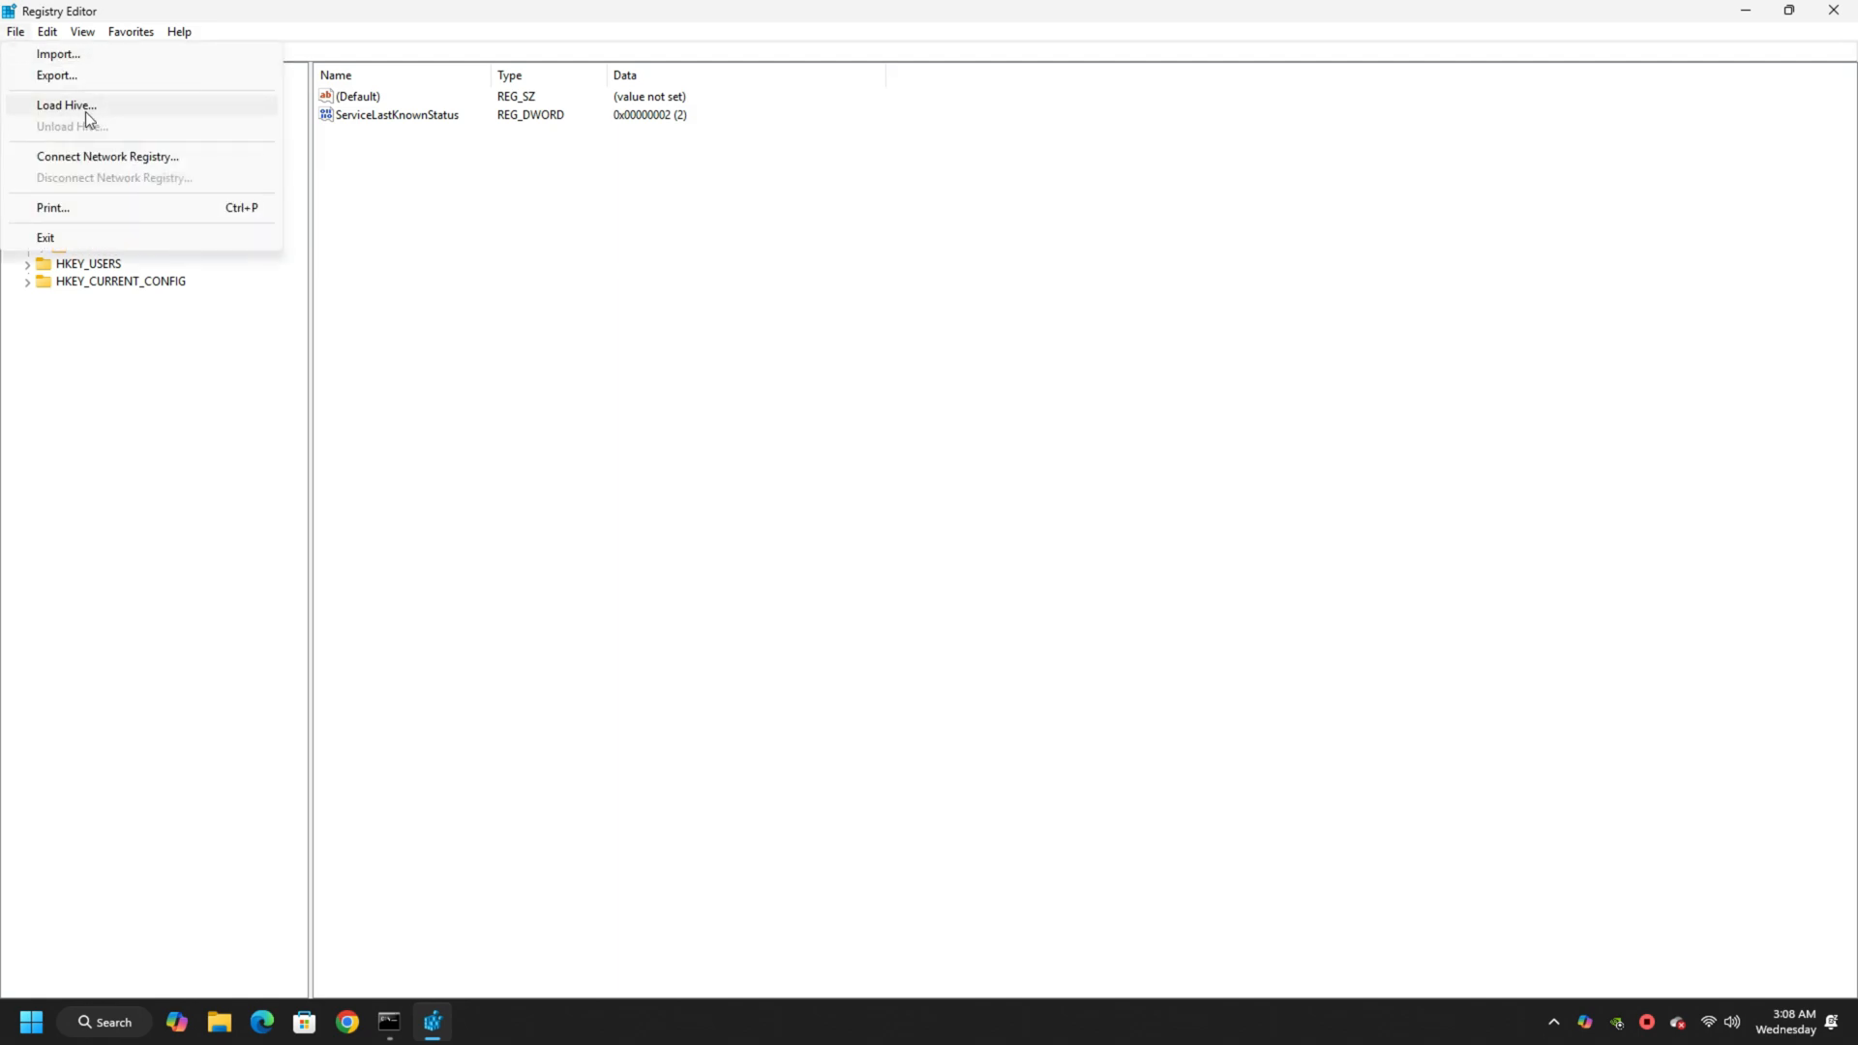
{"action": "left_click", "coordinate": [66, 104]}
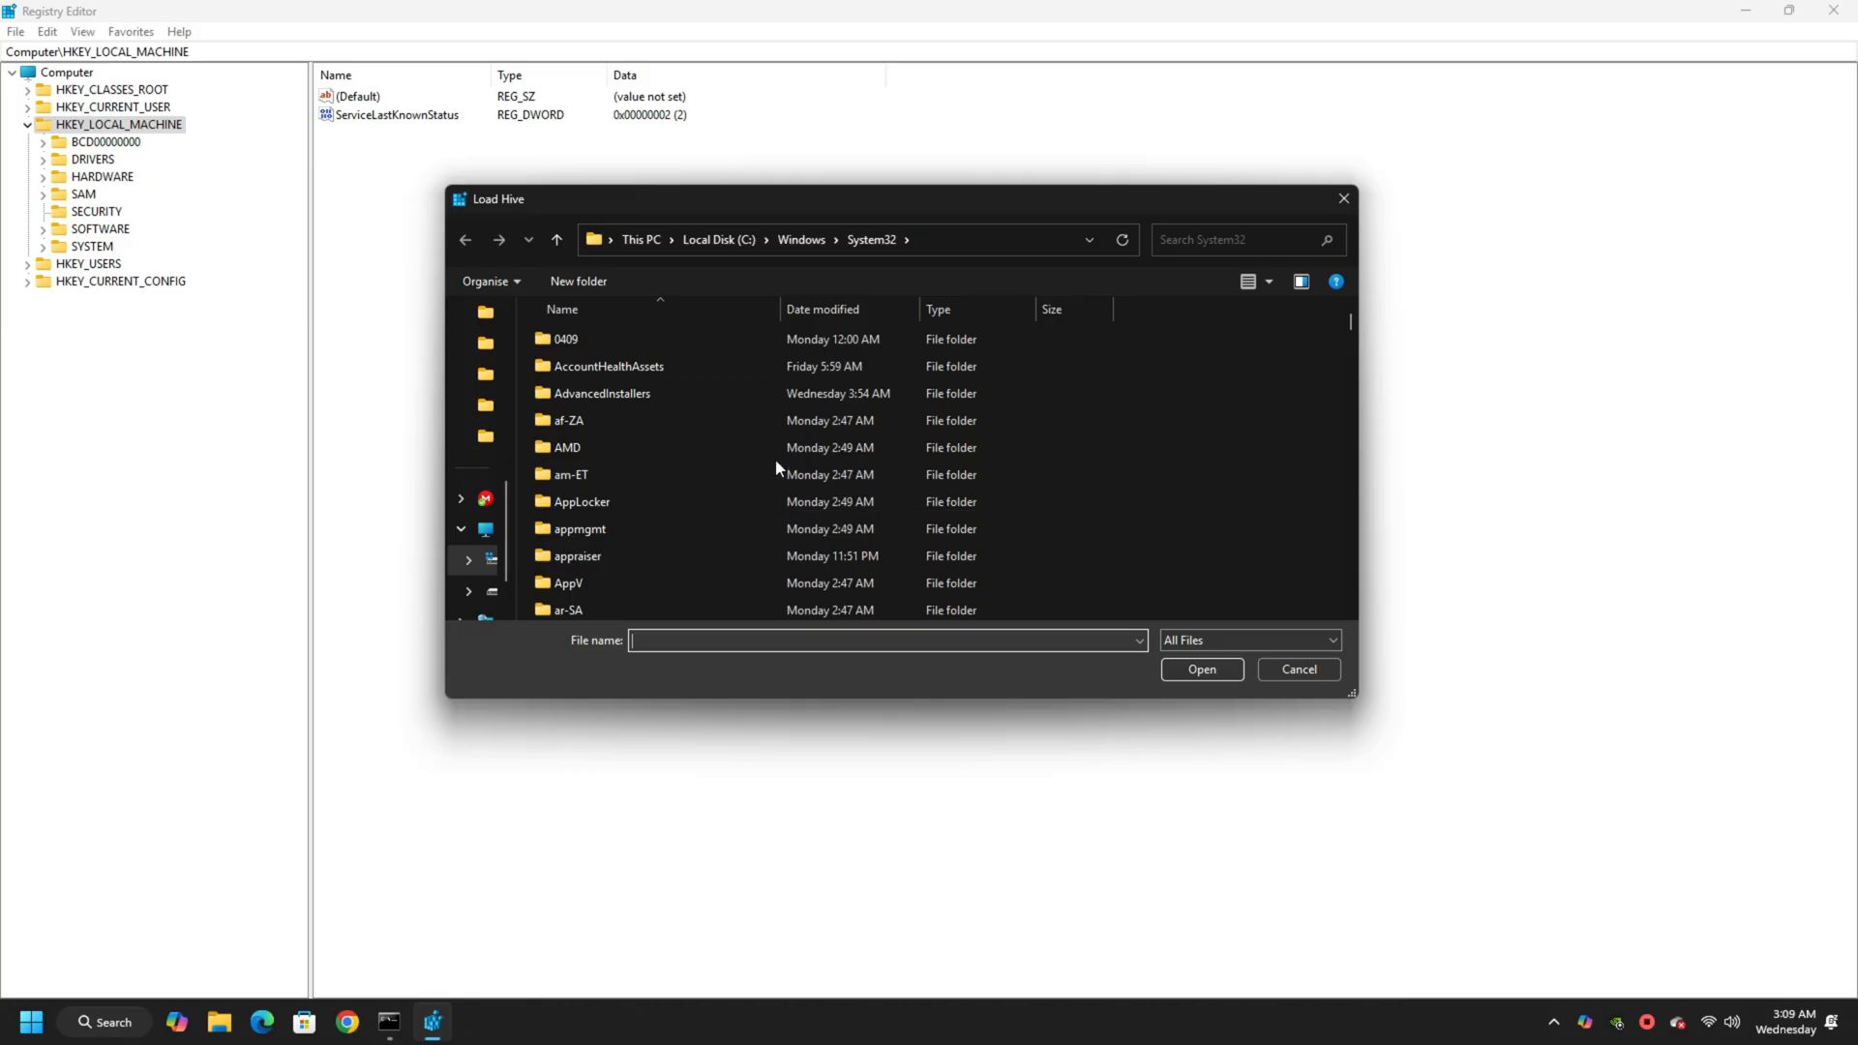
{"action": "scroll", "scroll_direction": "down", "scroll_amount": 3}
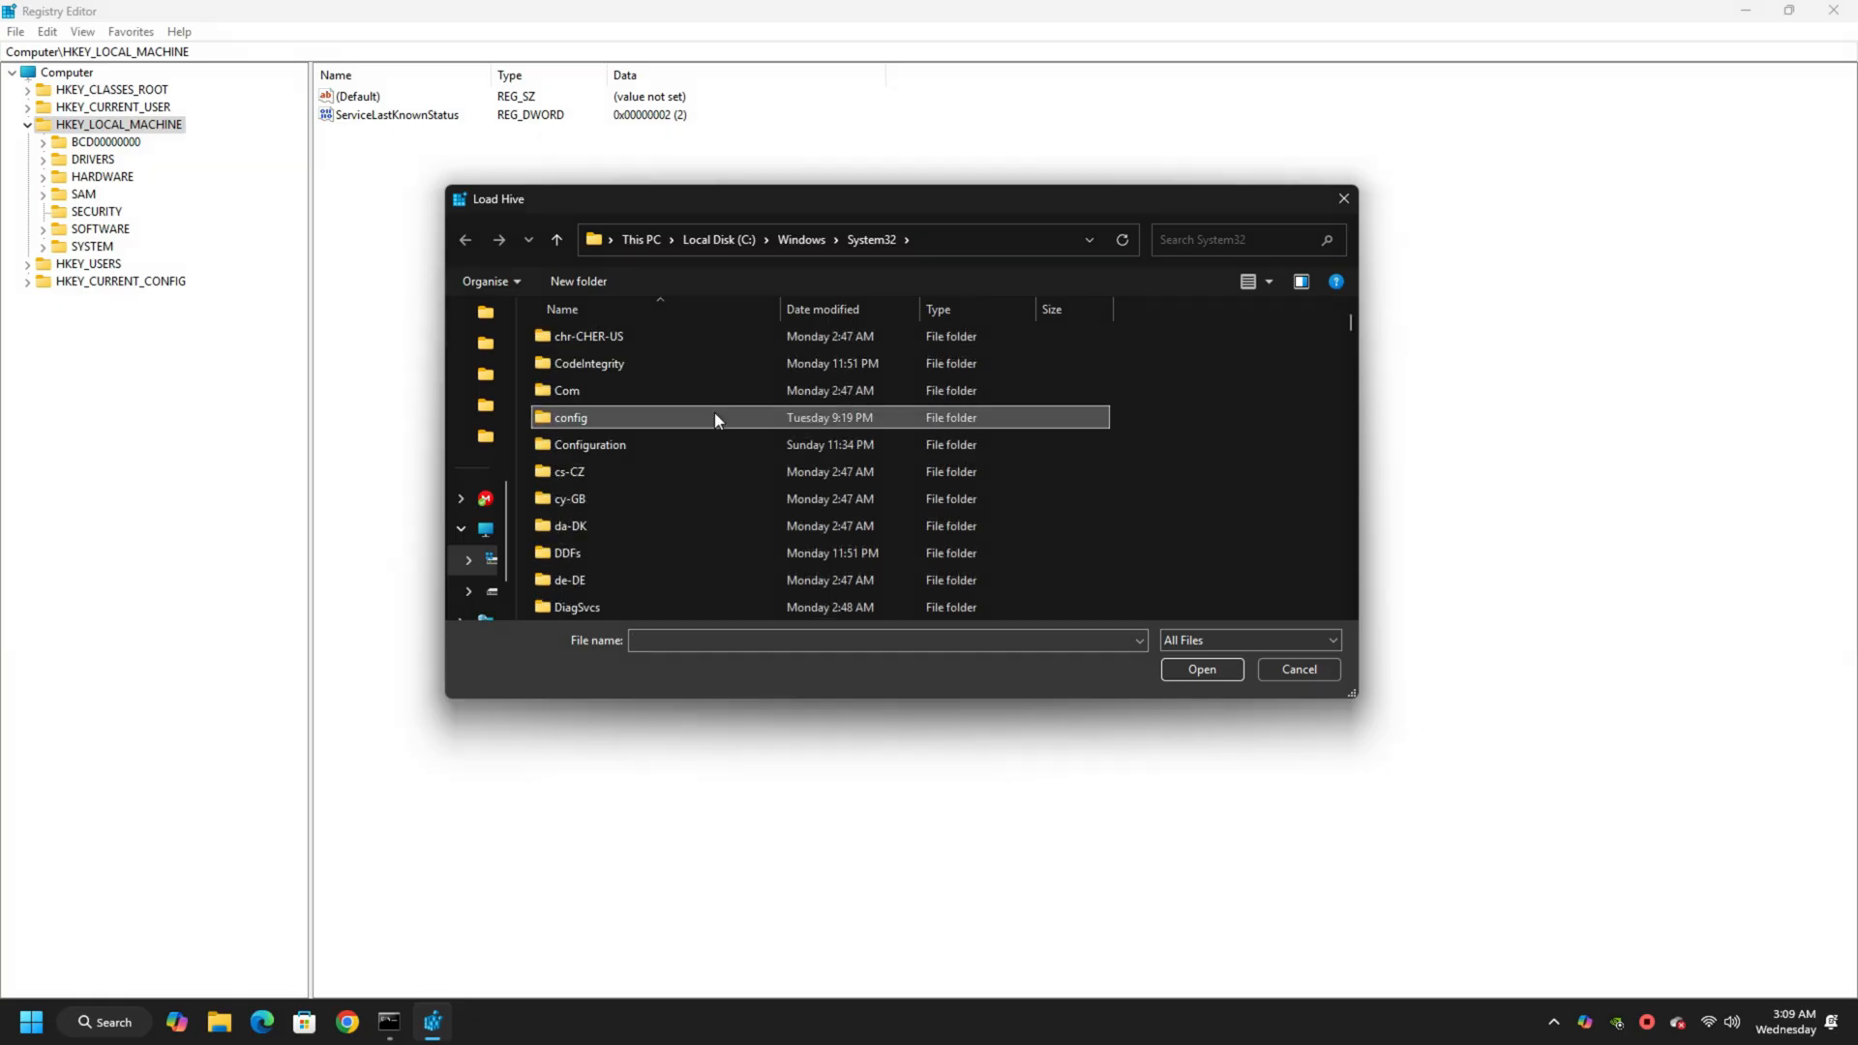
{"action": "double_click", "coordinate": [569, 418]}
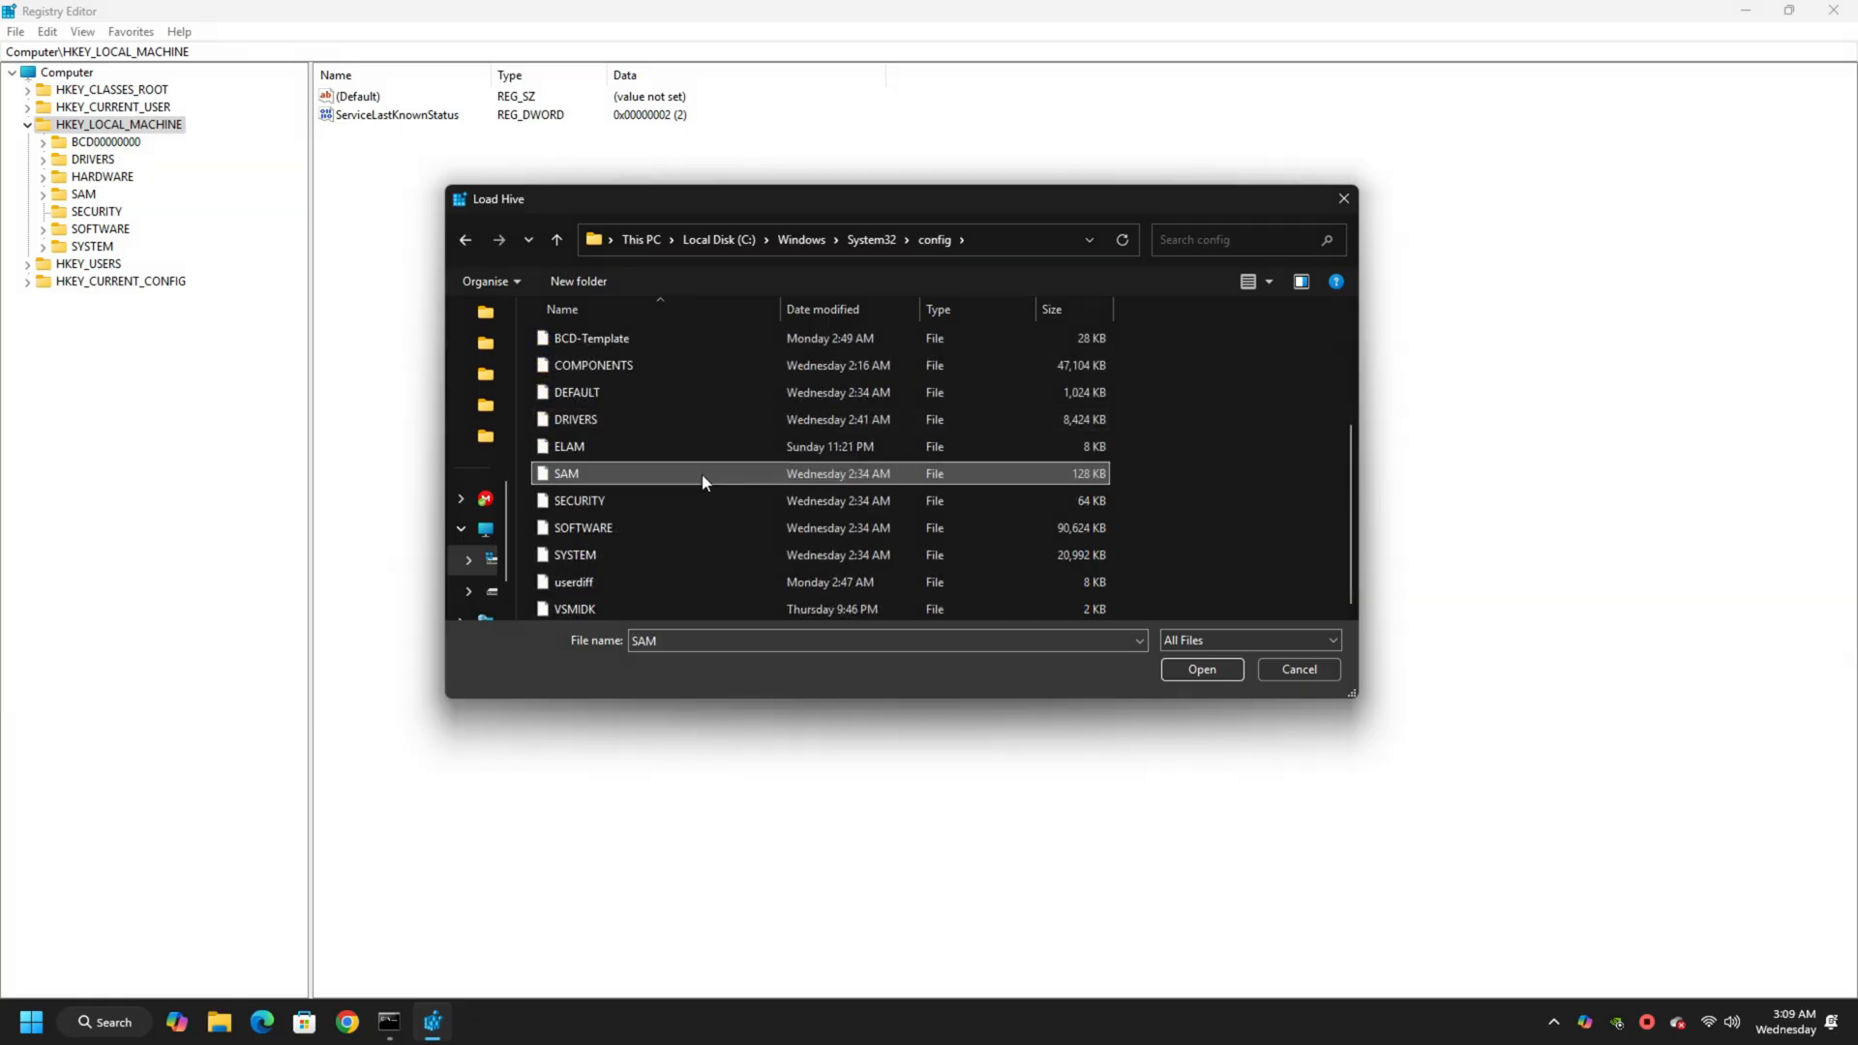